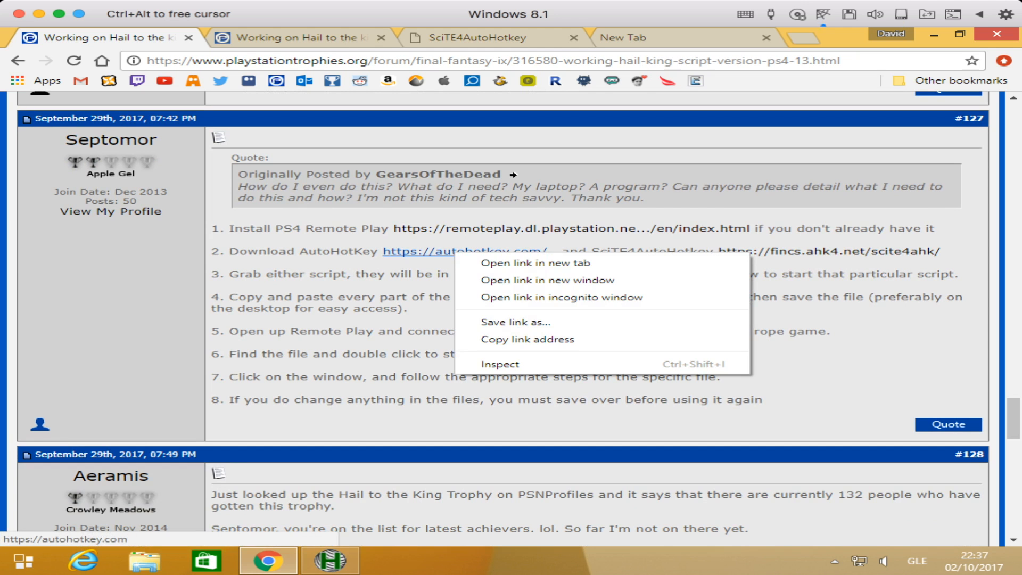
# Open the AutoHotkey and PS4 Remote Play links from the forum post in new tabs
pyautogui.click(533, 262)
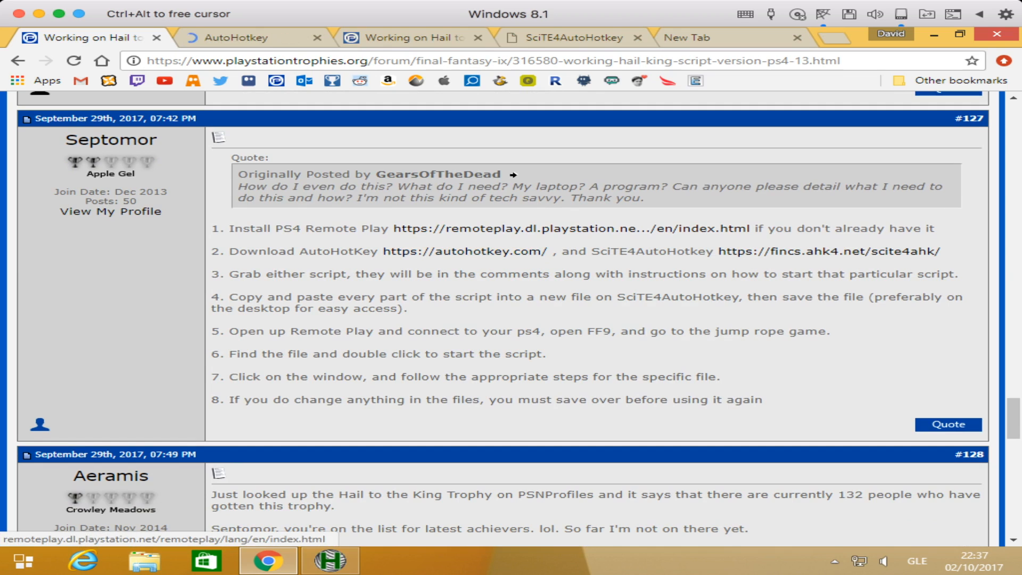
pyautogui.click(478, 38)
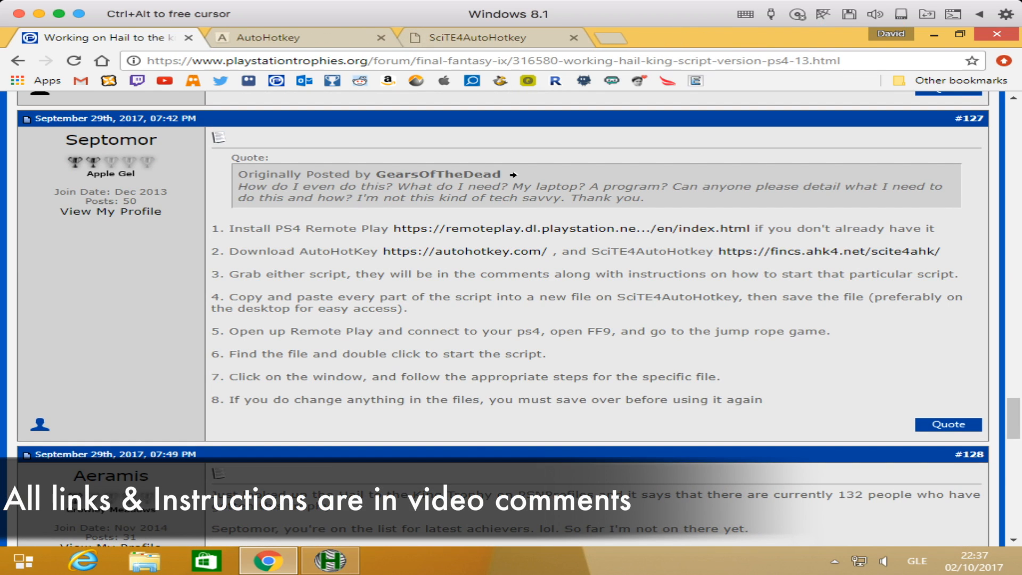
pyautogui.moveTo(828, 250)
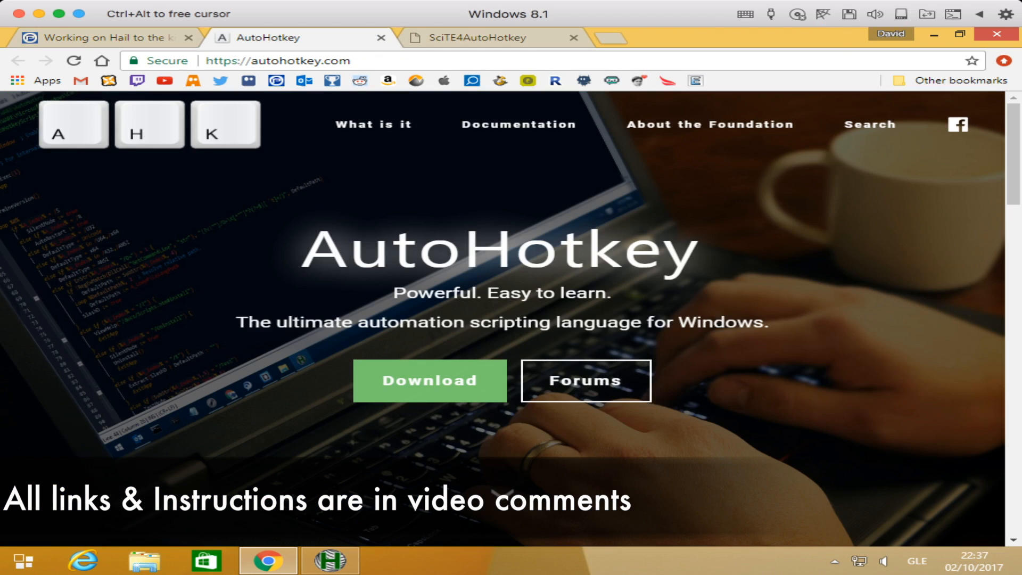
pyautogui.click(476, 37)
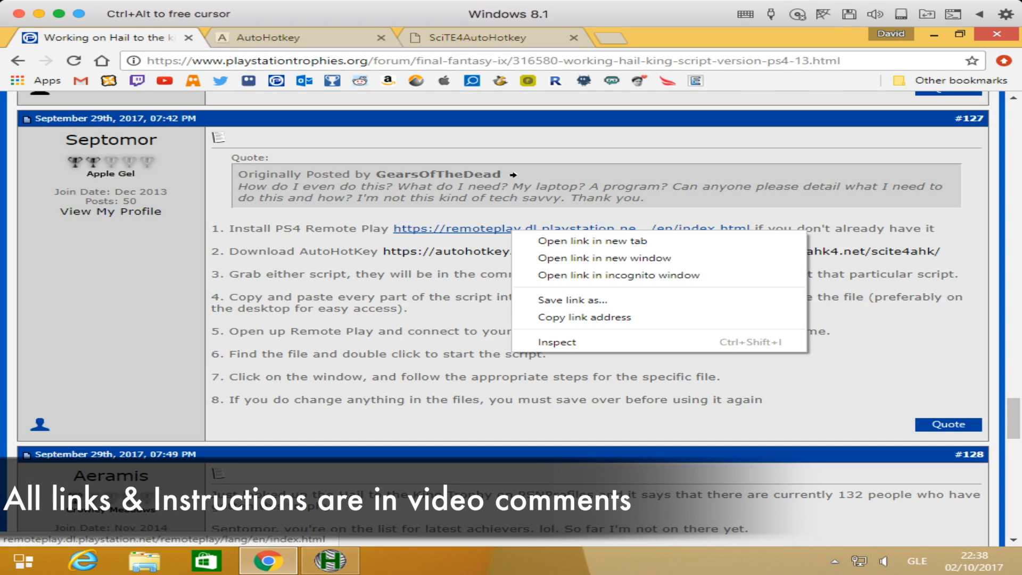
pyautogui.click(584, 240)
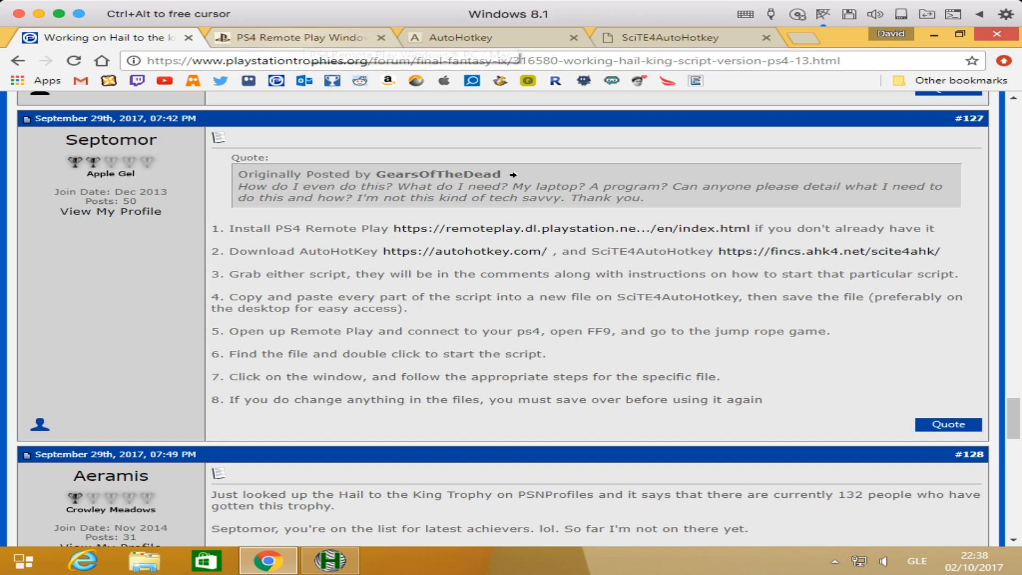
pyautogui.moveTo(307, 37)
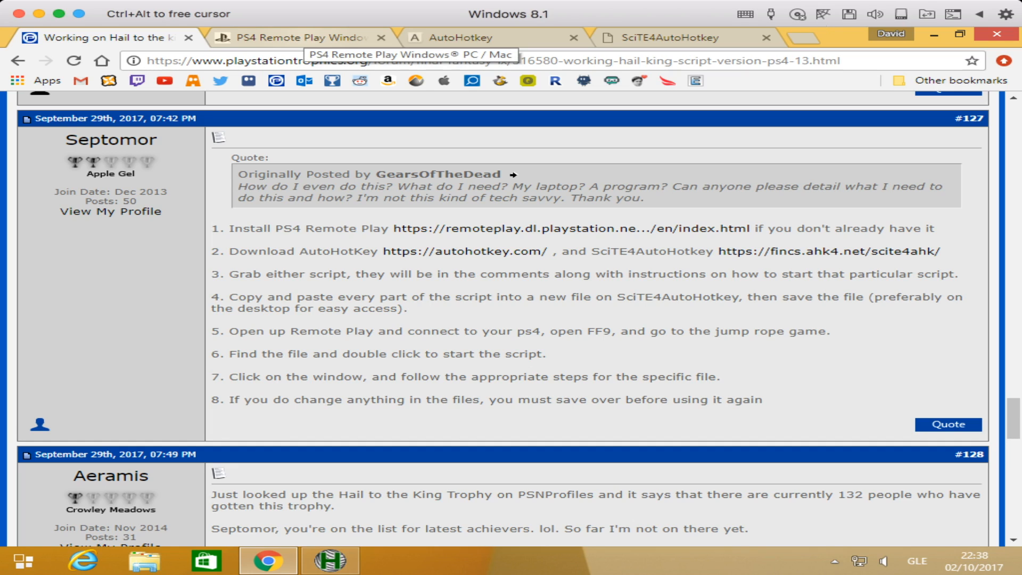
# Download the Windows PC version of PS4 Remote Play from its website
pyautogui.click(293, 37)
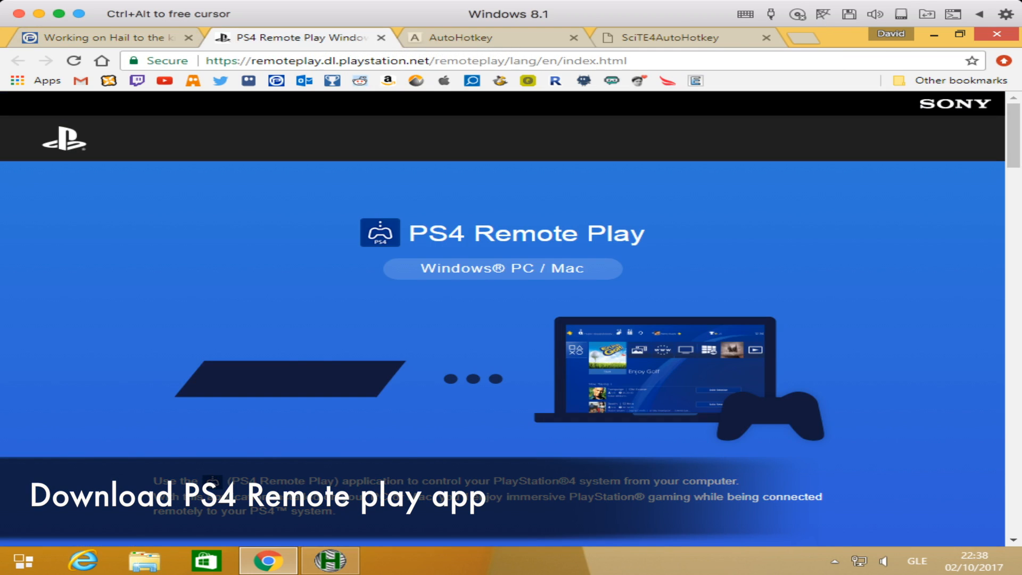
pyautogui.scroll(-3)
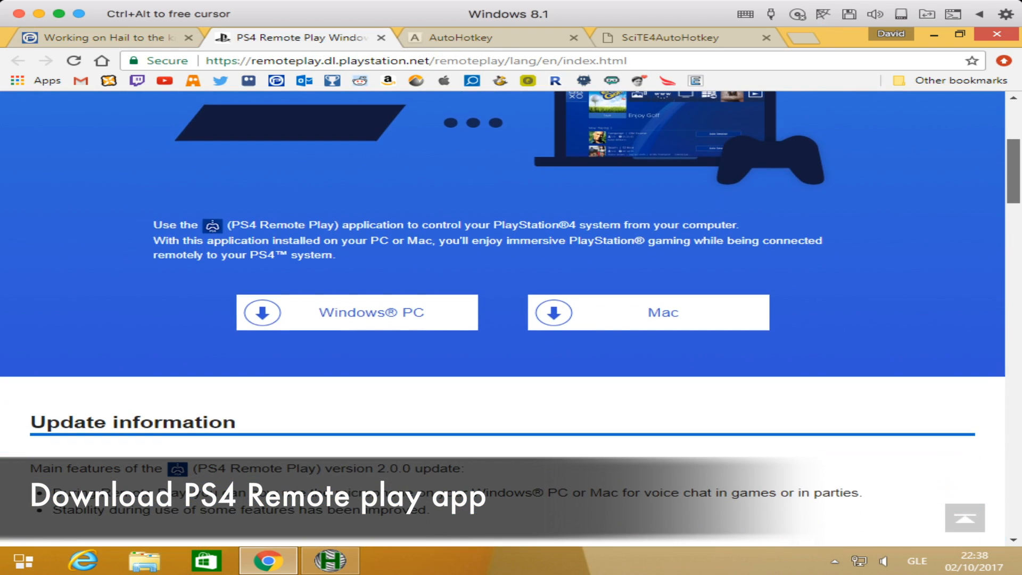
pyautogui.click(357, 311)
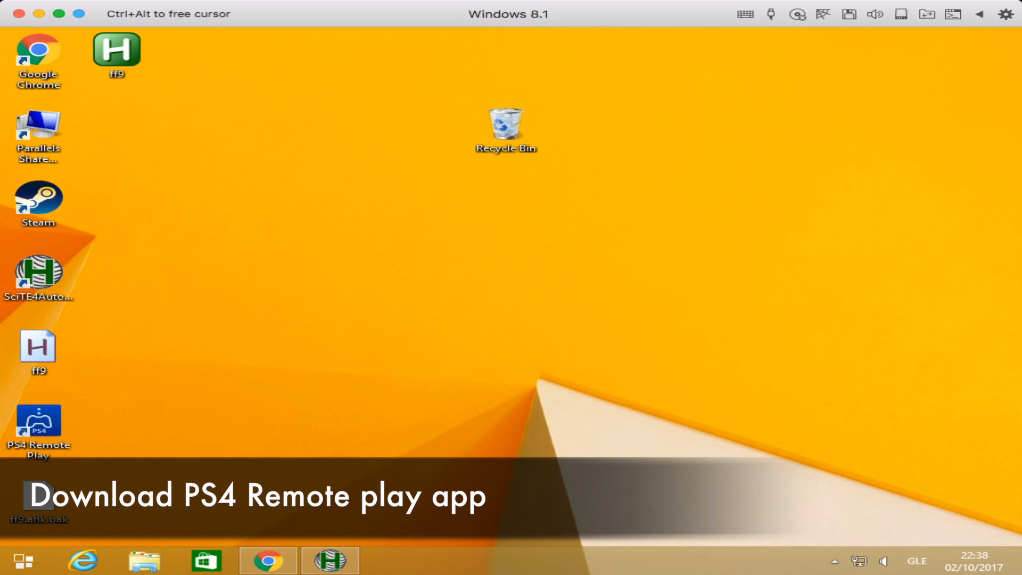
# Launch the PS4 Remote Play app from its desktop shortcut
pyautogui.doubleClick(38, 426)
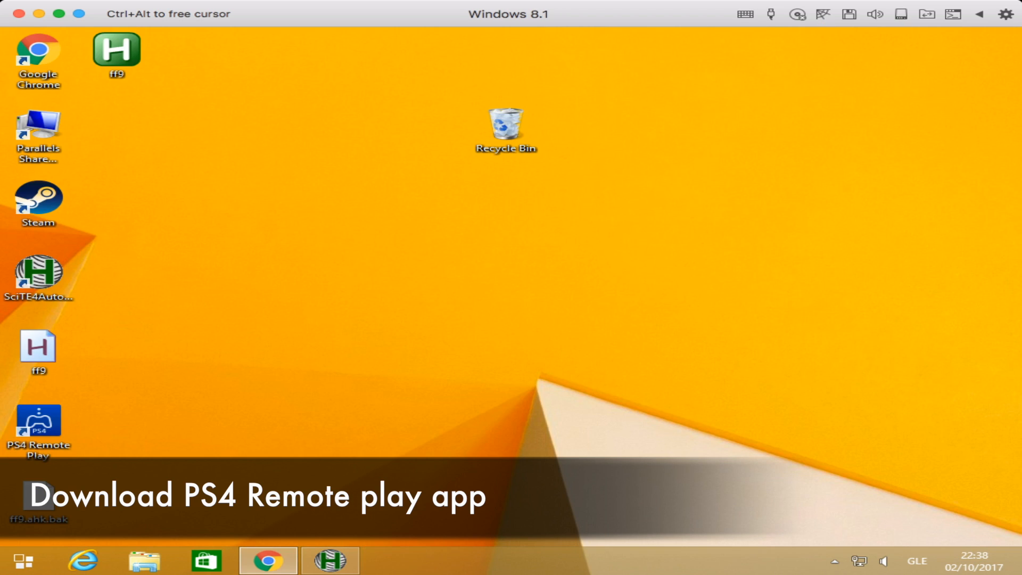
pyautogui.doubleClick(38, 422)
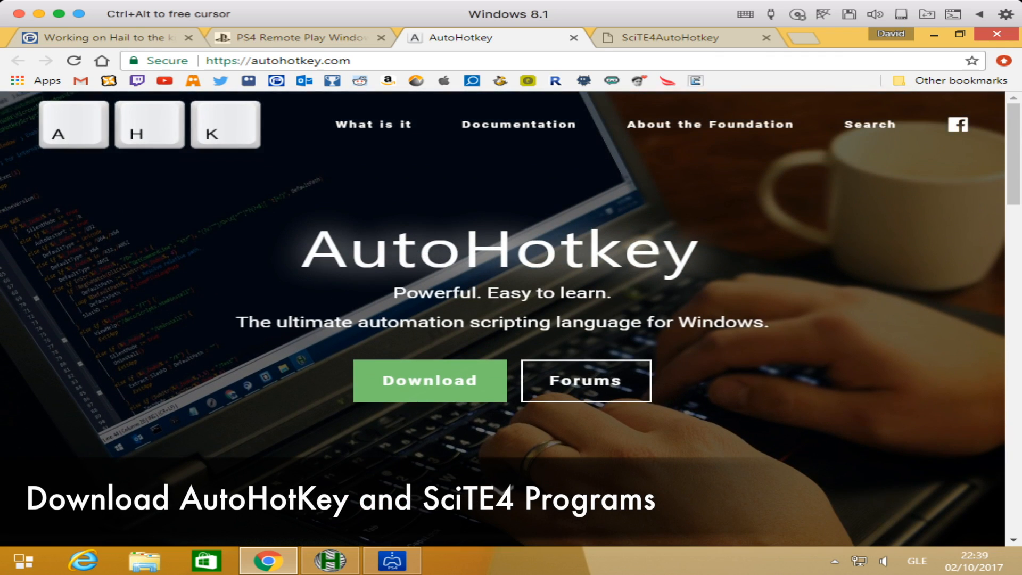
# Download the AutoHotkey installer from the AutoHotkey downloads page
pyautogui.click(428, 381)
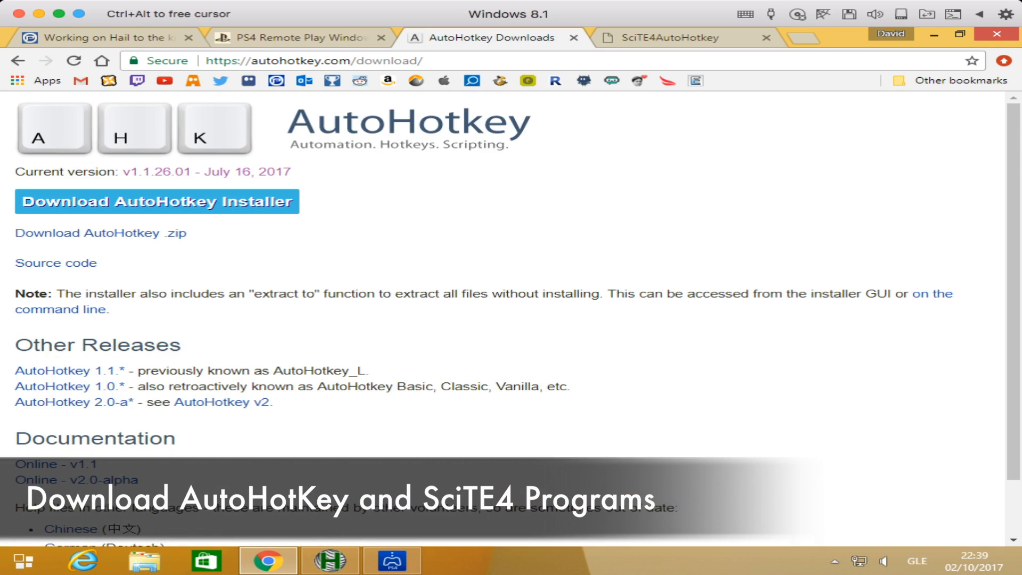
pyautogui.moveTo(157, 201)
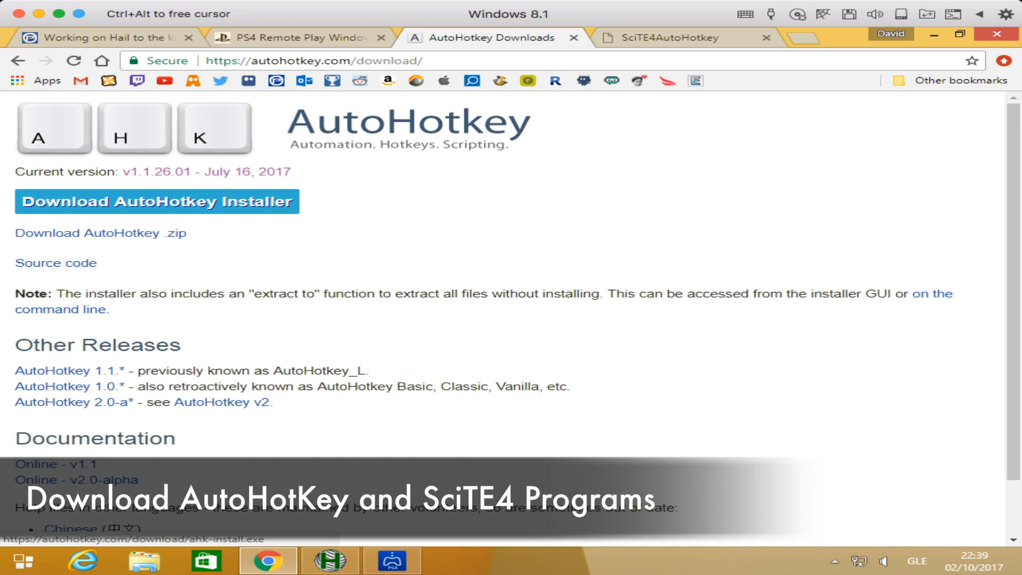
pyautogui.scroll(-3)
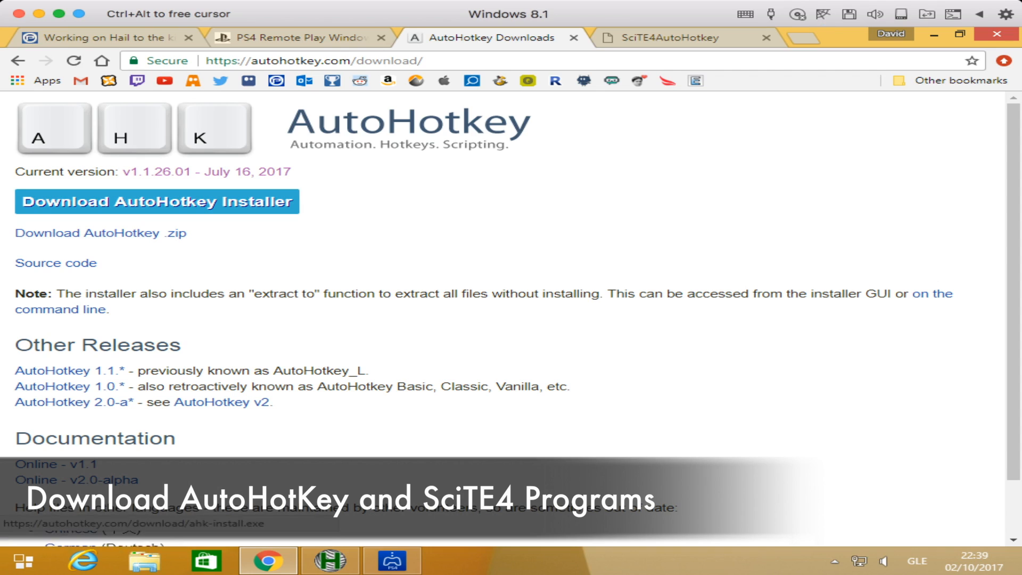
pyautogui.click(157, 201)
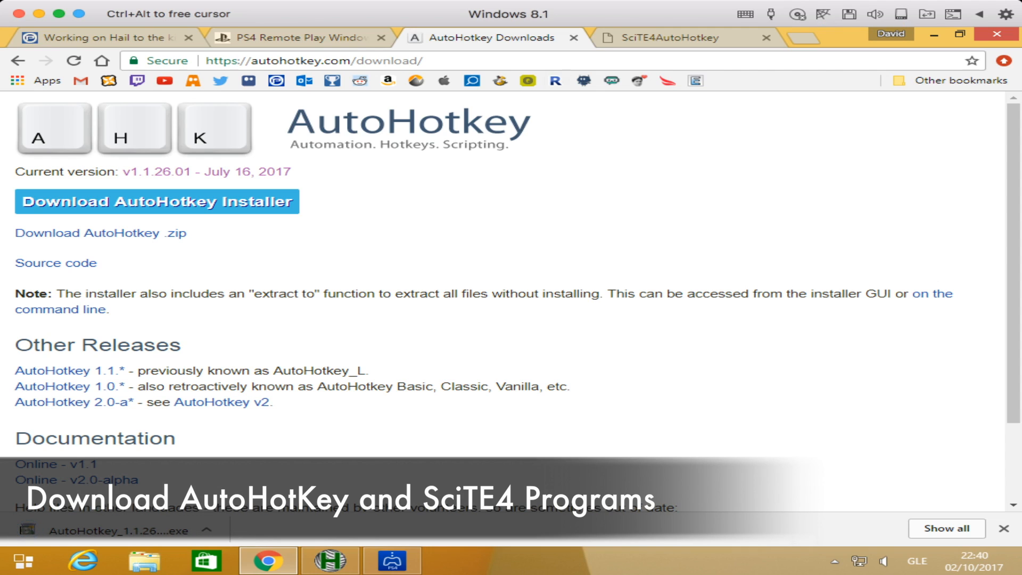
# Download the SciTE4AutoHotkey installer and review the Remote Play and AutoHotkey tabs
pyautogui.click(678, 37)
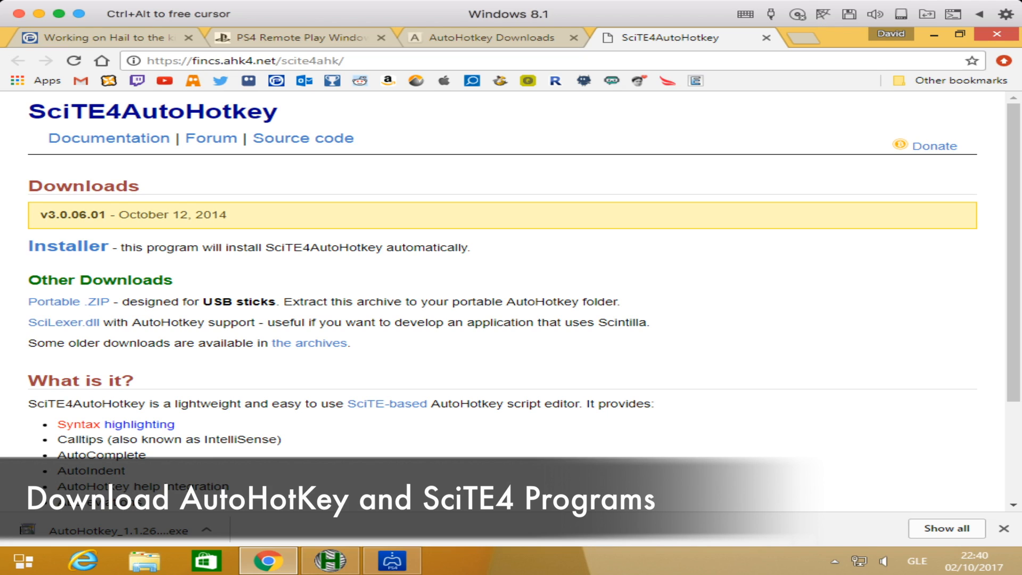
pyautogui.moveTo(68, 247)
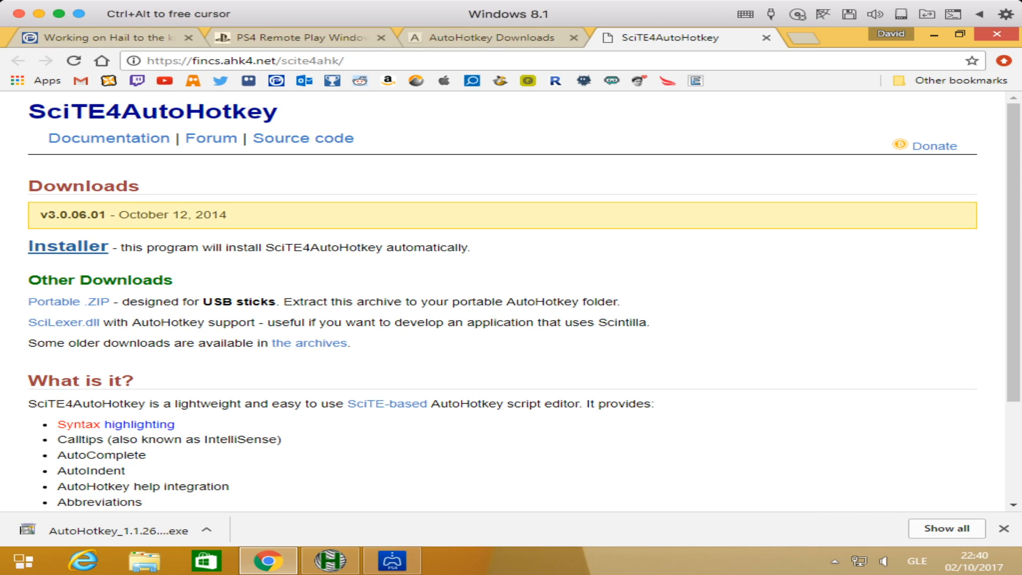
pyautogui.click(68, 247)
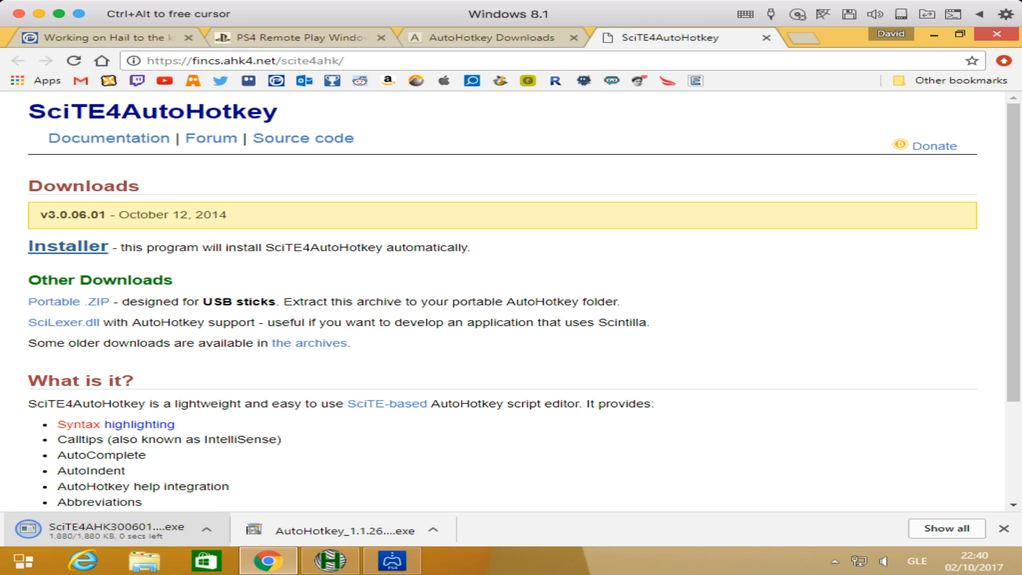
pyautogui.click(294, 37)
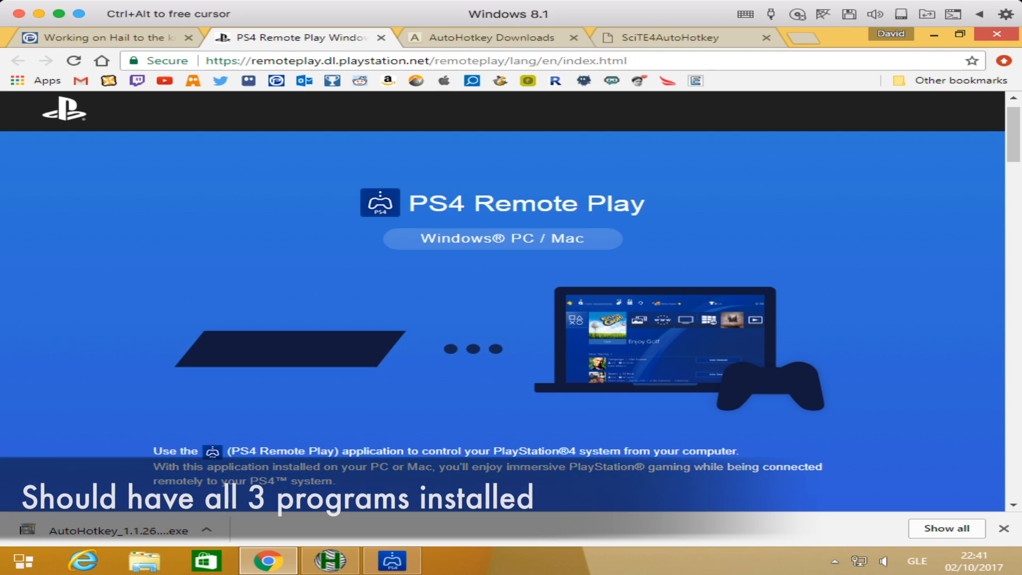
pyautogui.click(486, 37)
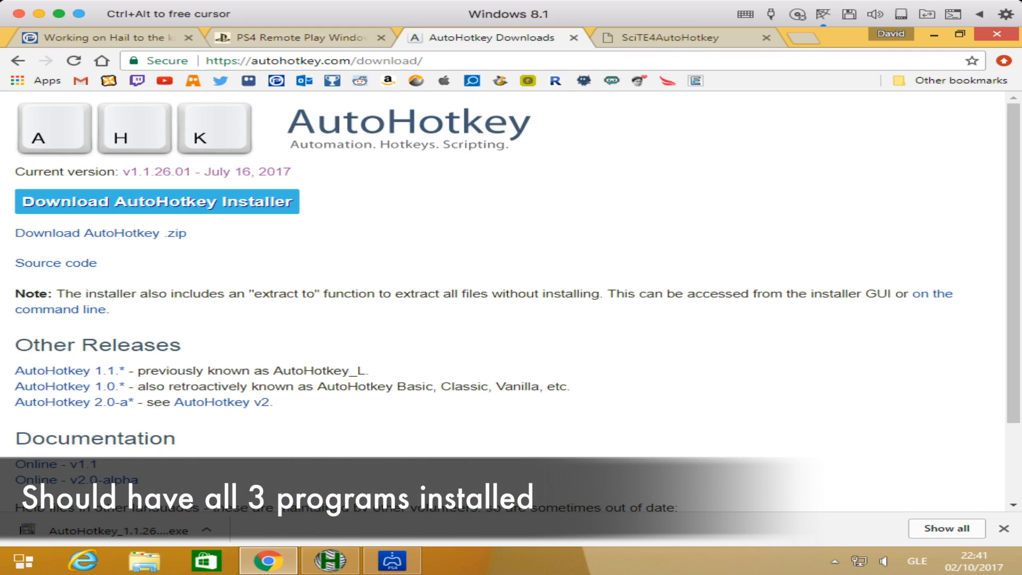
pyautogui.click(678, 37)
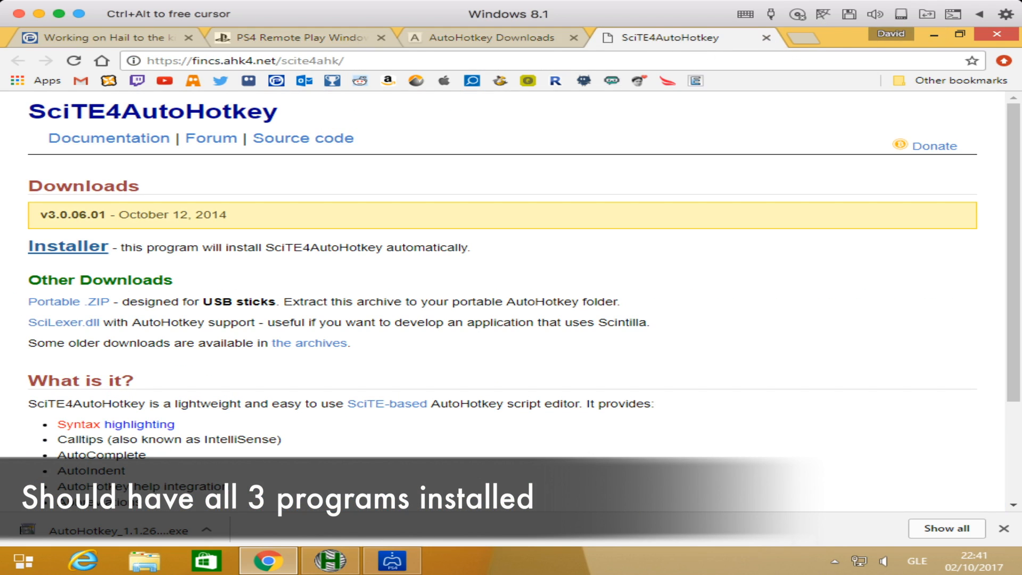
# Return to the forum instructions and highlight the first install step
pyautogui.click(104, 37)
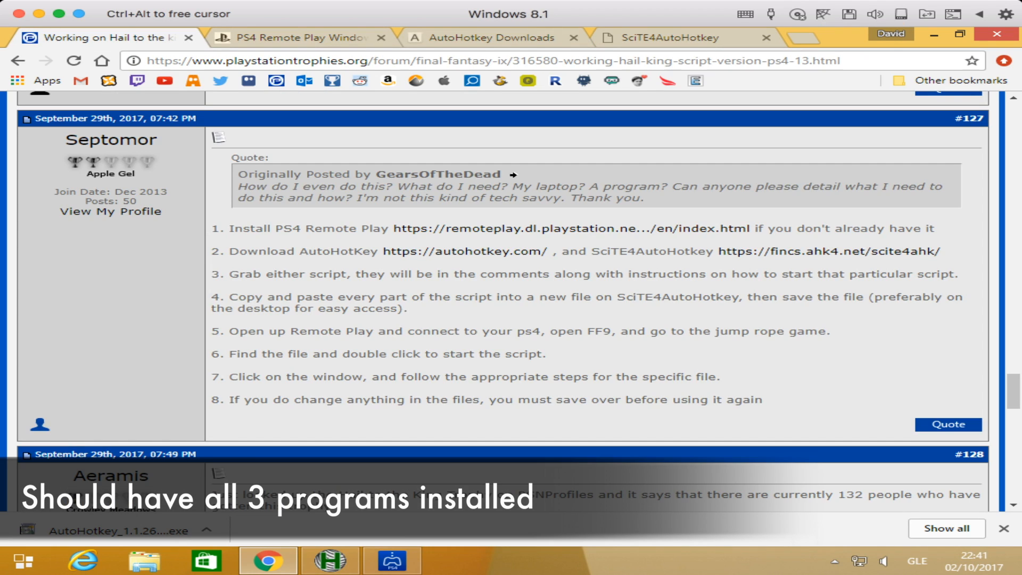
pyautogui.moveTo(210, 228); pyautogui.dragTo(450, 228)
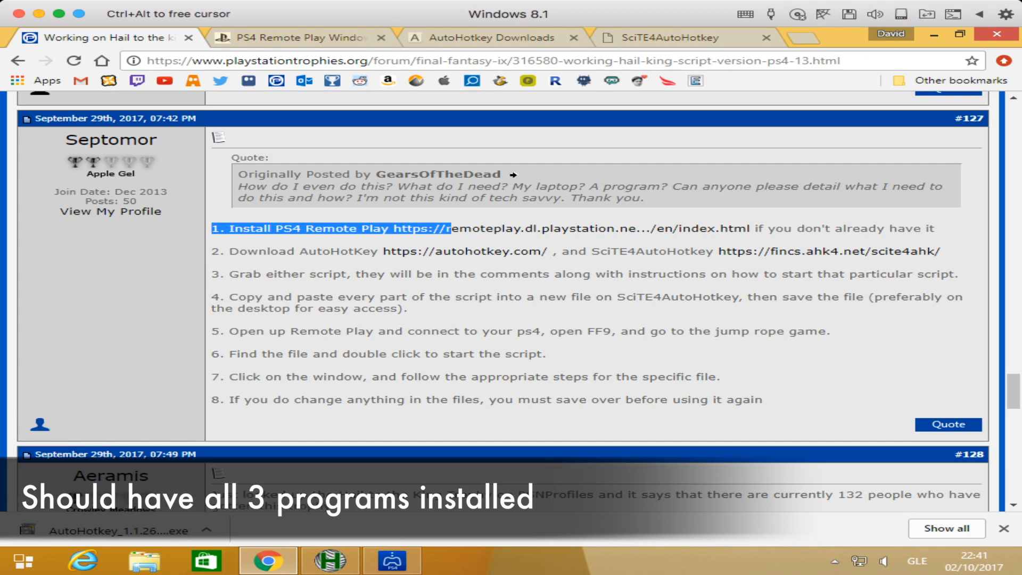
pyautogui.moveTo(450, 228); pyautogui.dragTo(939, 251)
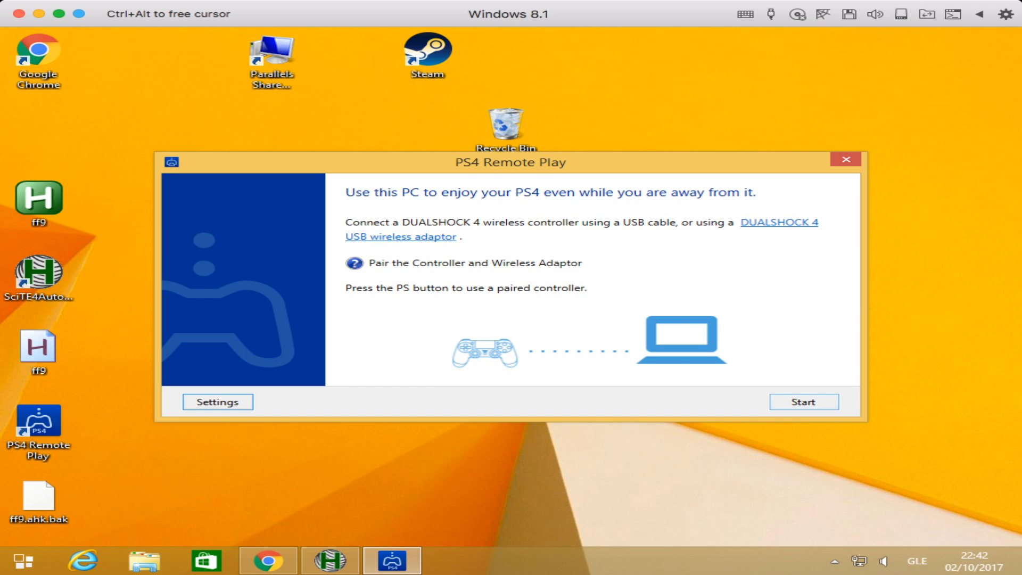
# Start connecting PS4 Remote Play to the PS4
pyautogui.click(802, 401)
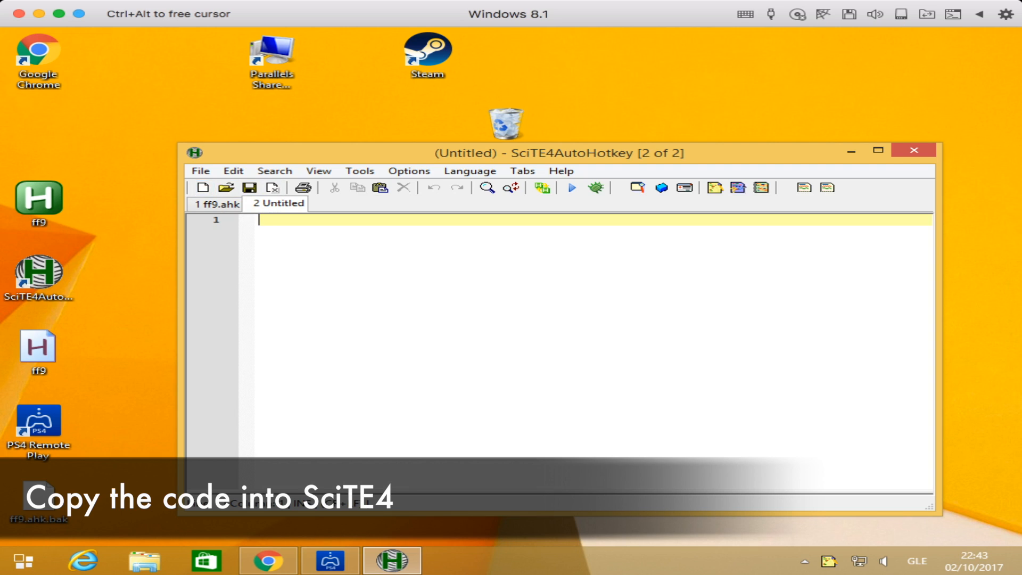
# Copy the forum thread's jump-rope script code and close the old ff9 script tab
pyautogui.click(267, 561)
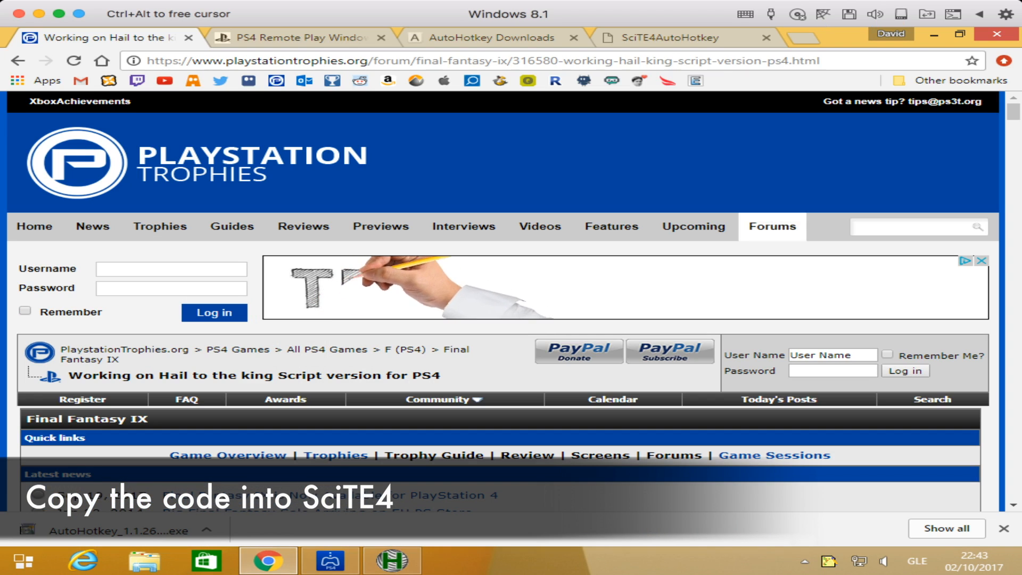
pyautogui.scroll(-3)
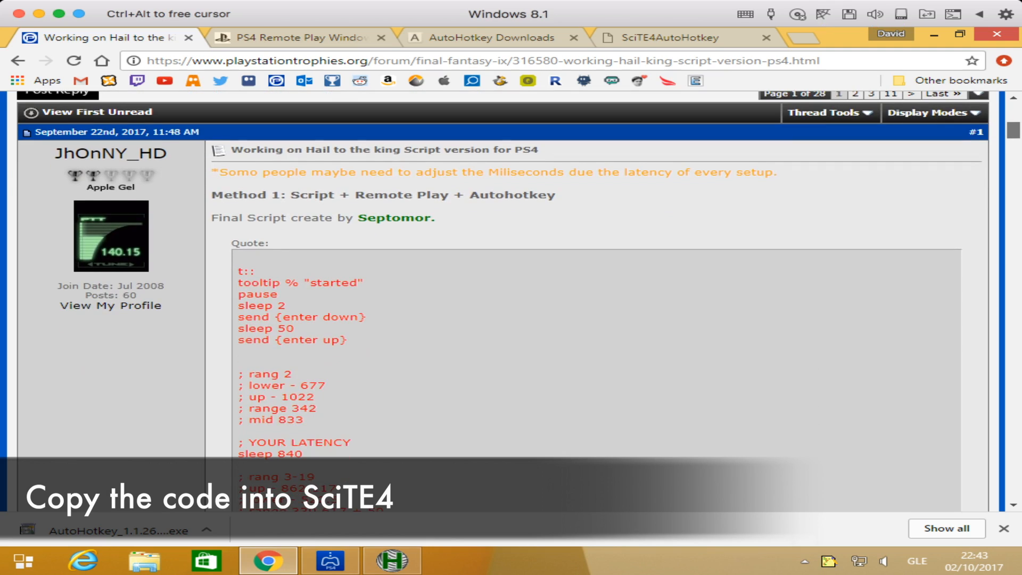
pyautogui.scroll(-3)
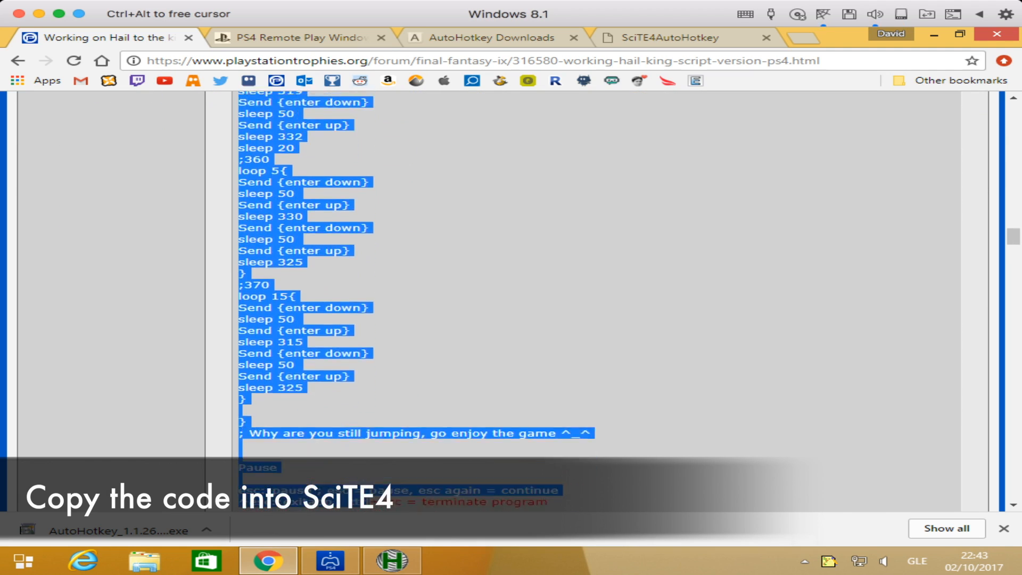
pyautogui.scroll(-3)
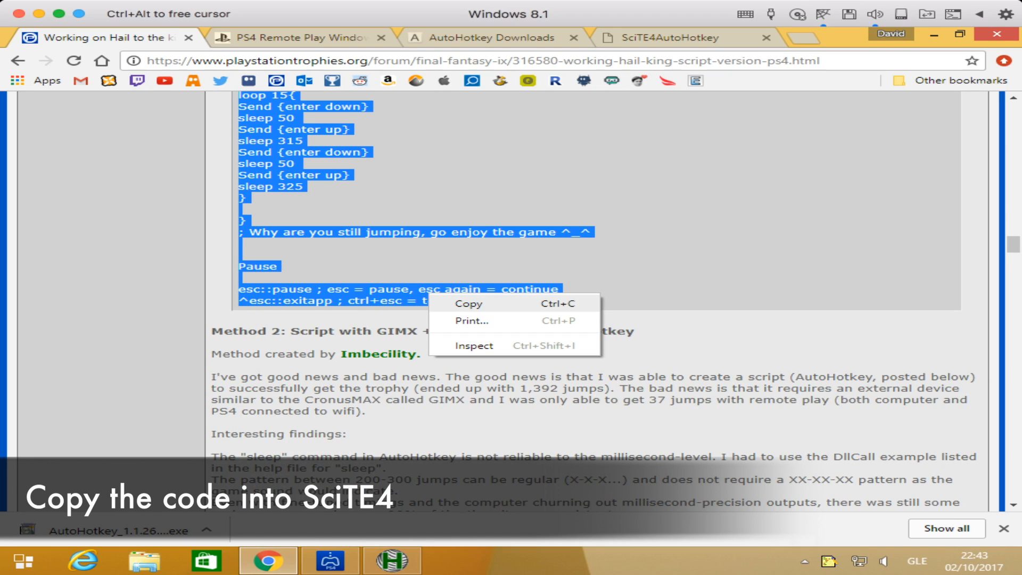
pyautogui.click(468, 303)
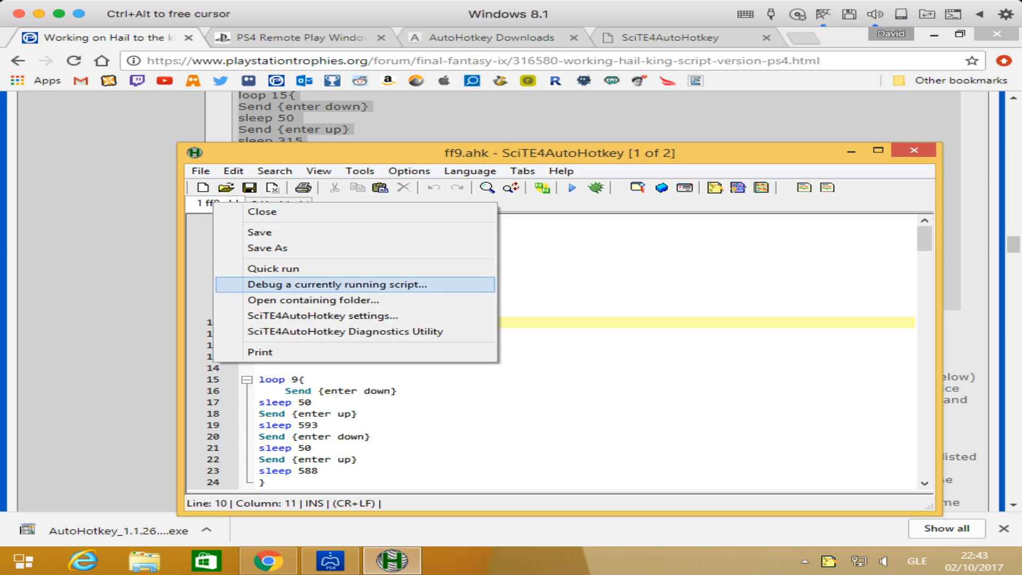
pyautogui.moveTo(262, 211)
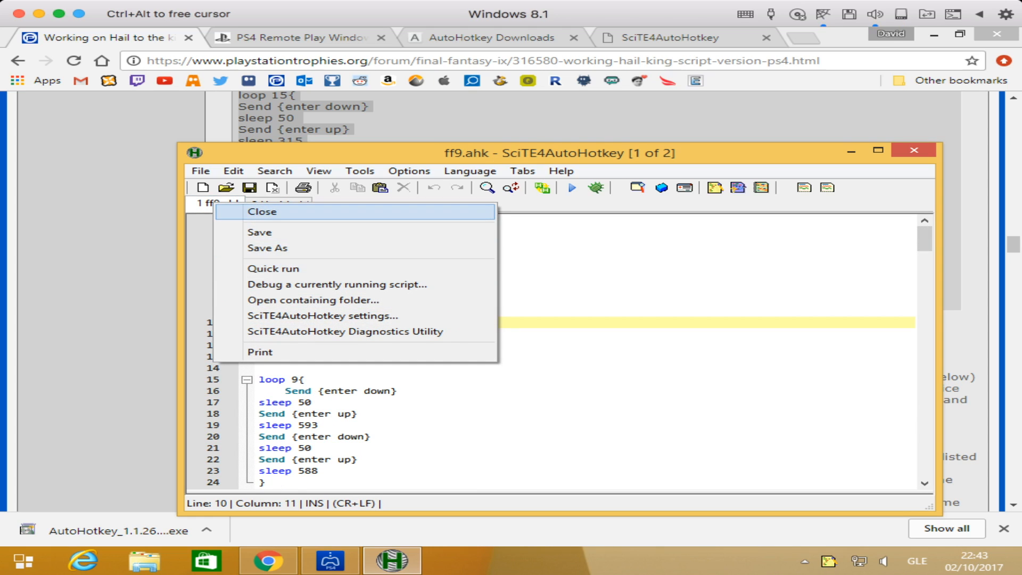
pyautogui.click(264, 211)
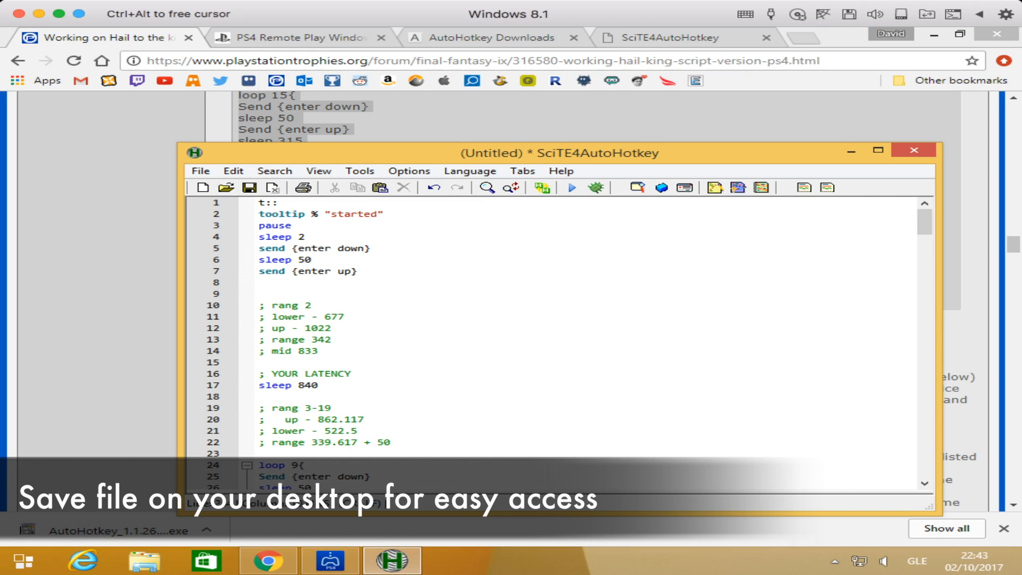
pyautogui.moveTo(249, 188)
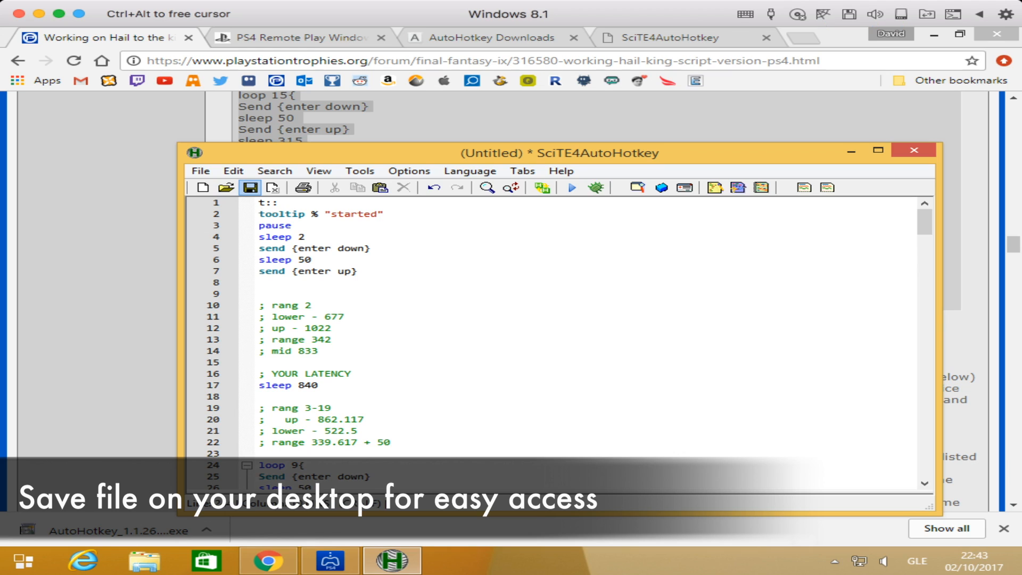
# Save the pasted script to the Desktop with the file name FFIX
pyautogui.click(250, 188)
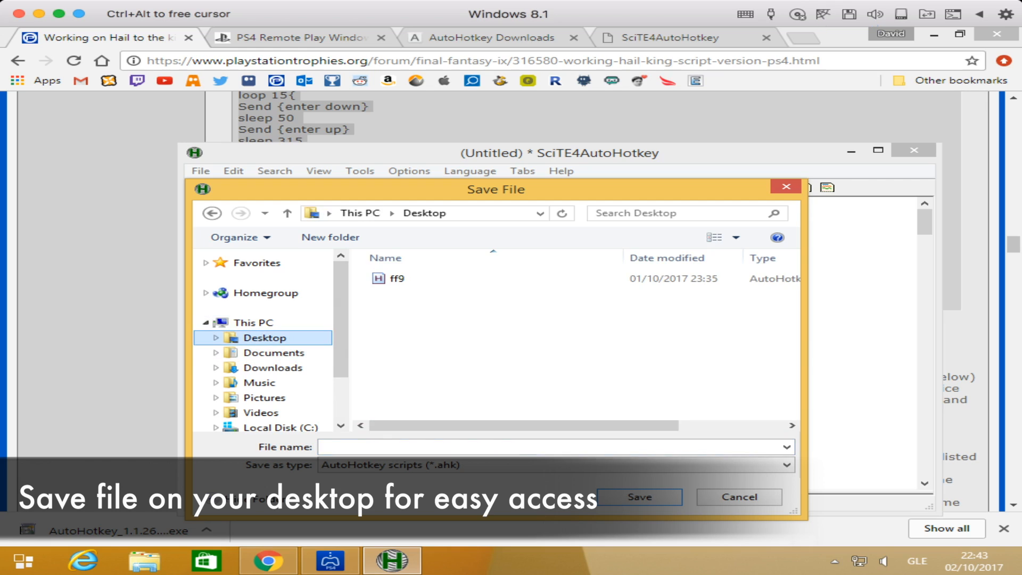
pyautogui.click(554, 447)
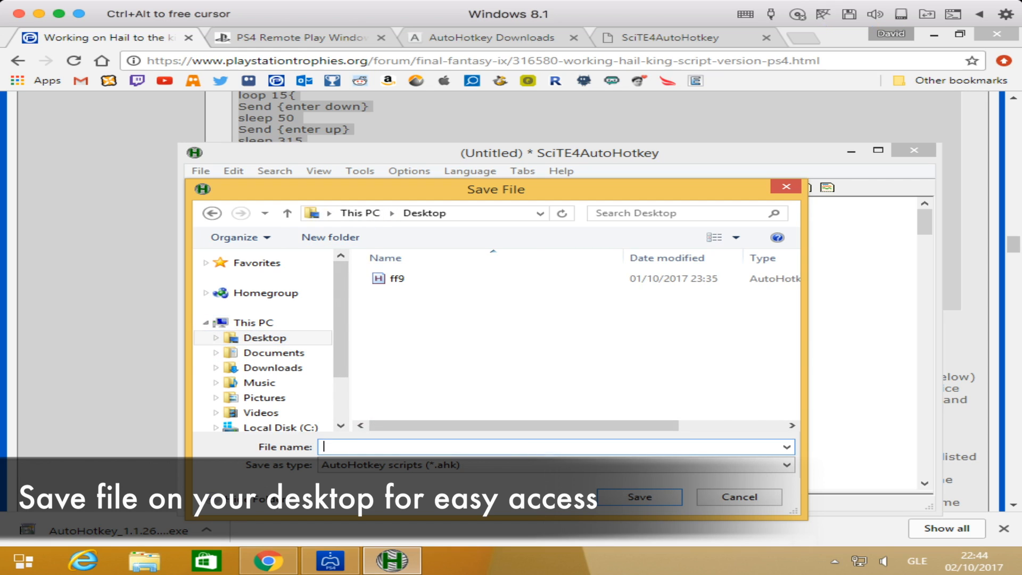
pyautogui.write('FF')
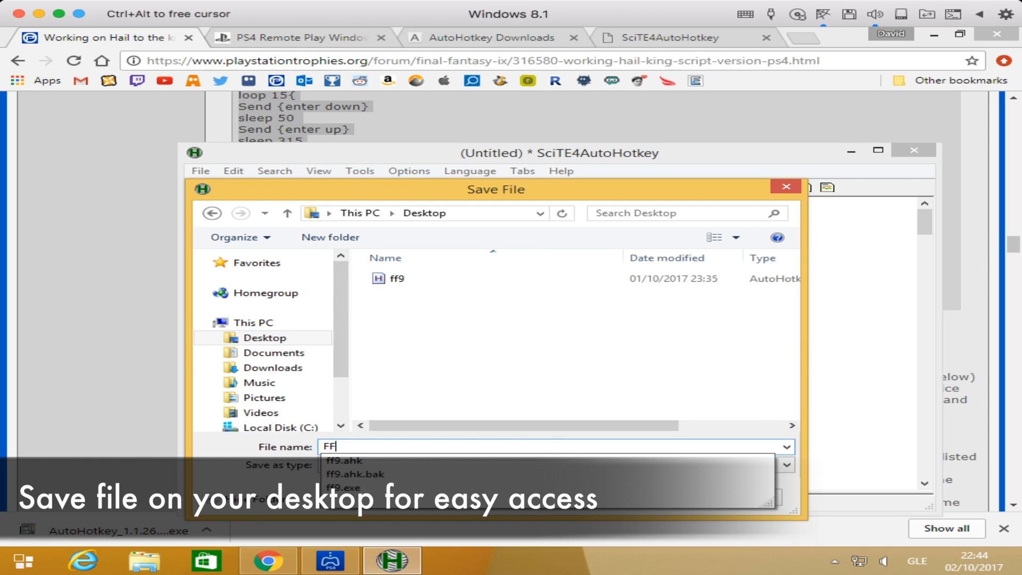
pyautogui.write('9')
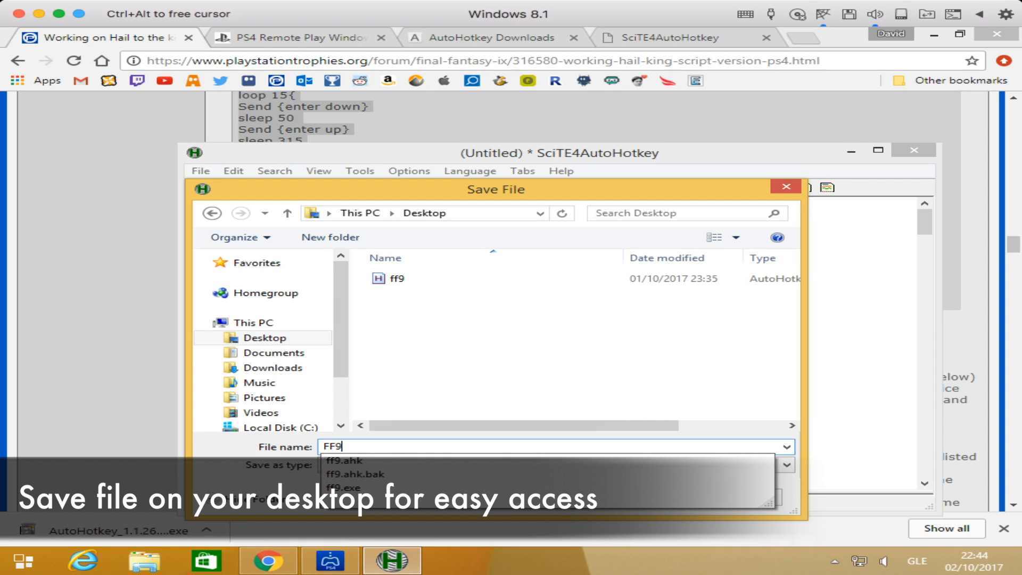
pyautogui.write('FFIX')
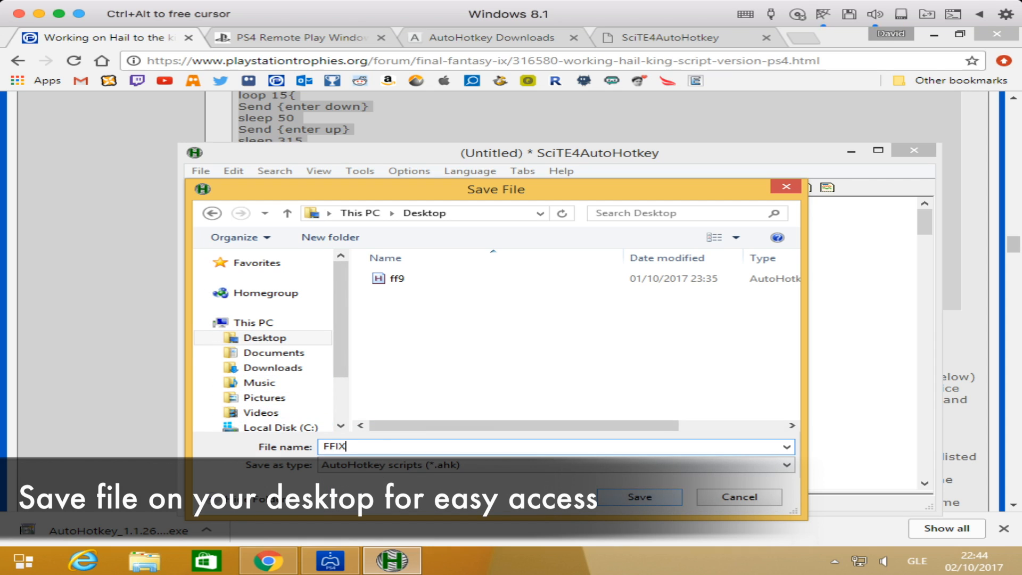
pyautogui.click(638, 496)
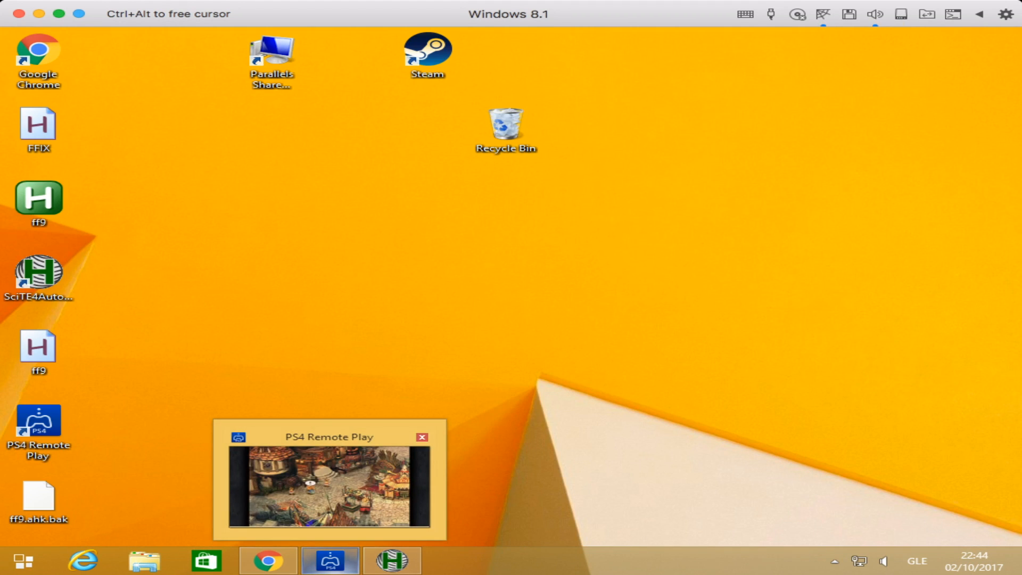
# Run the ff9 script from the desktop and reveal the hidden tray icons
pyautogui.click(421, 437)
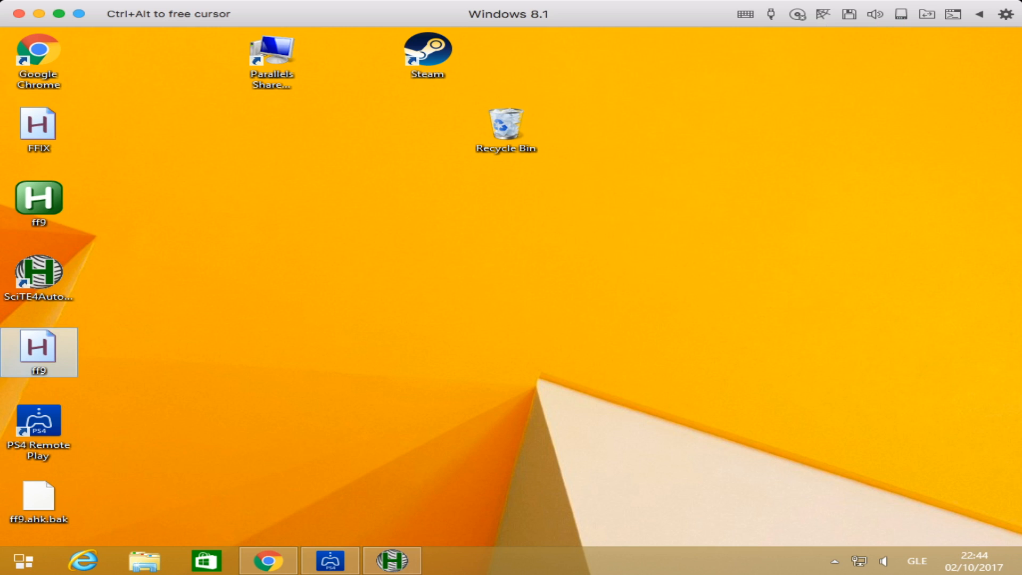
pyautogui.click(841, 560)
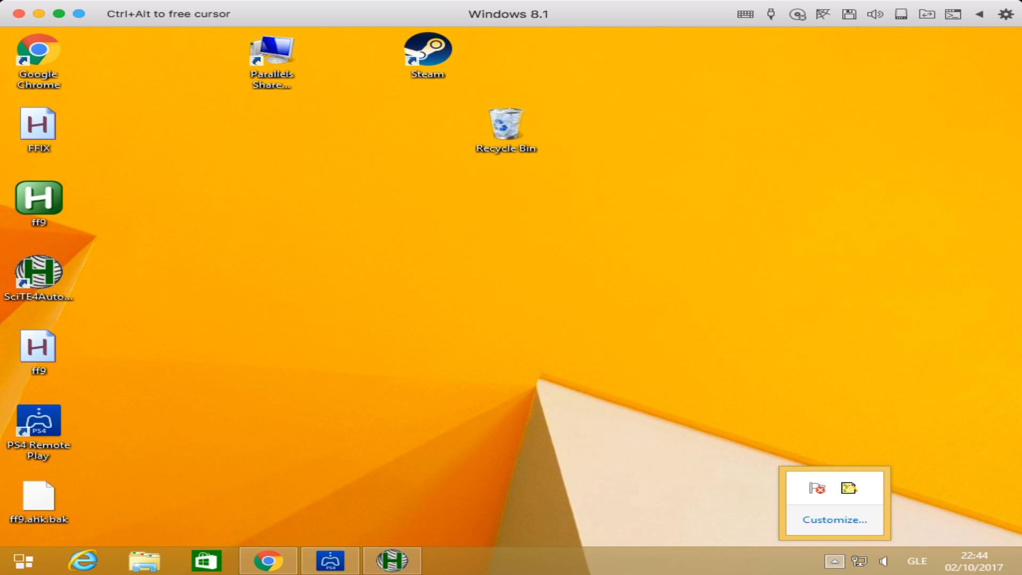
pyautogui.click(39, 352)
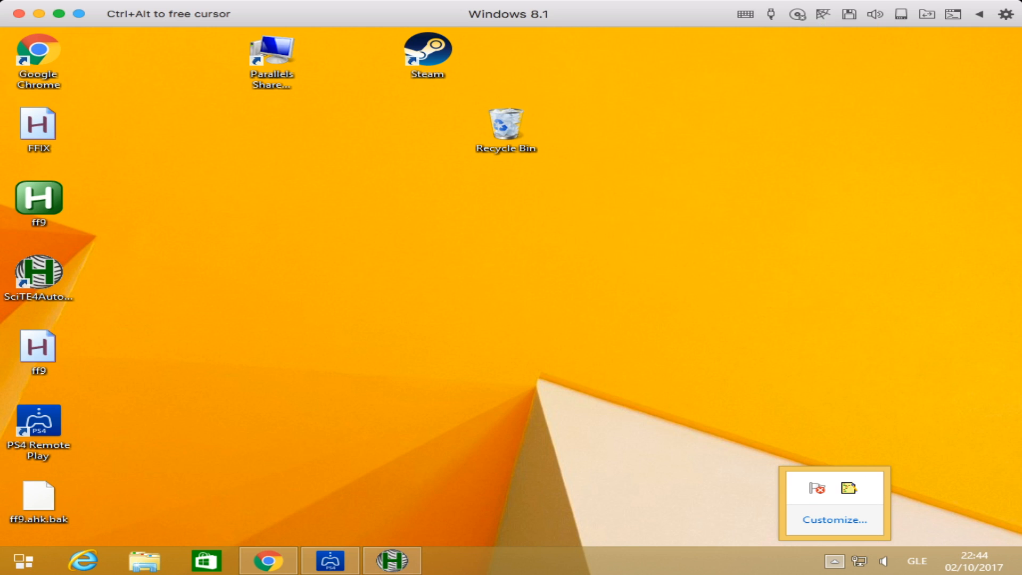
pyautogui.click(38, 352)
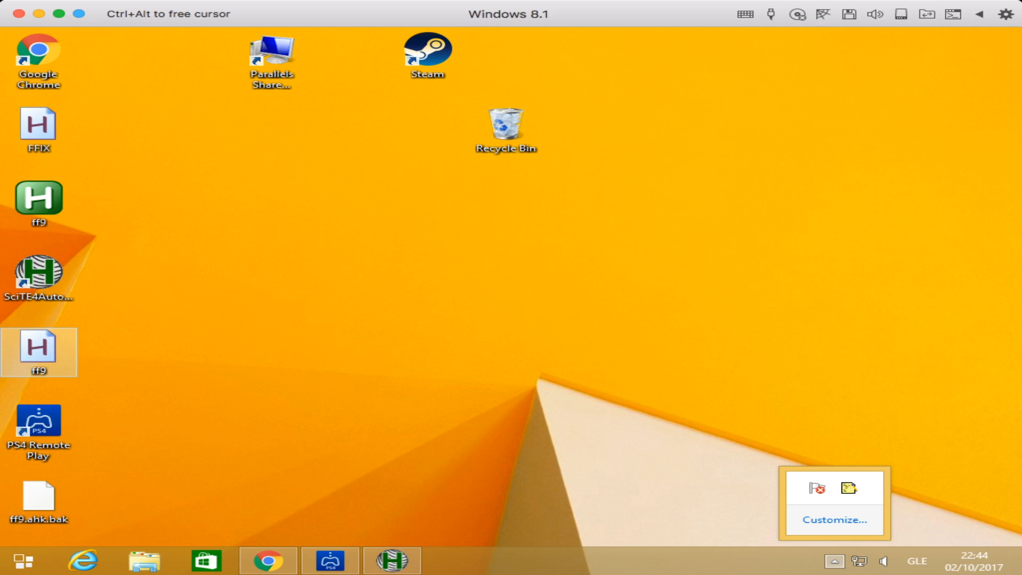
pyautogui.moveTo(39, 352)
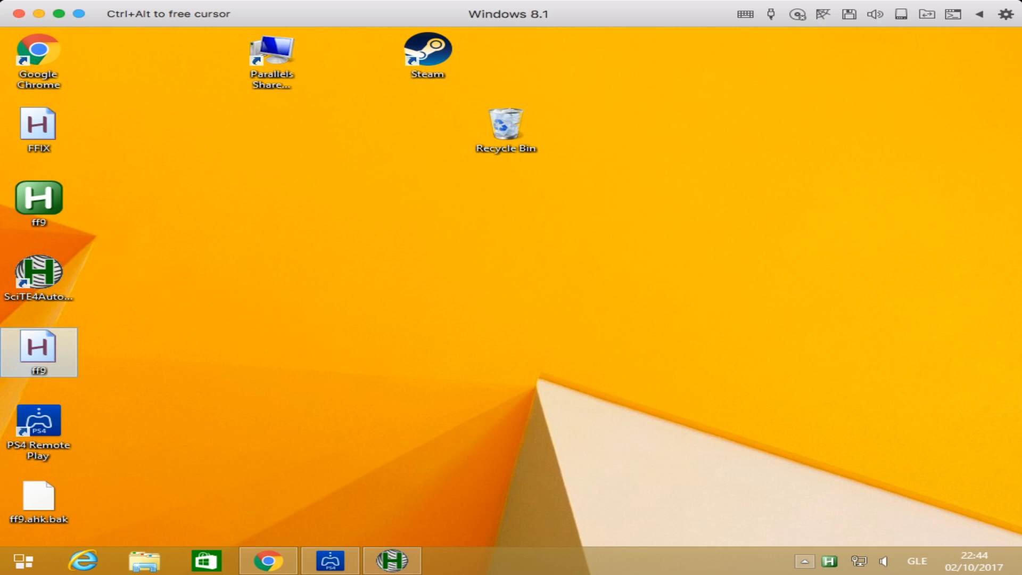
# Check the notification-area tray to confirm ff9.ahk is running
pyautogui.click(804, 561)
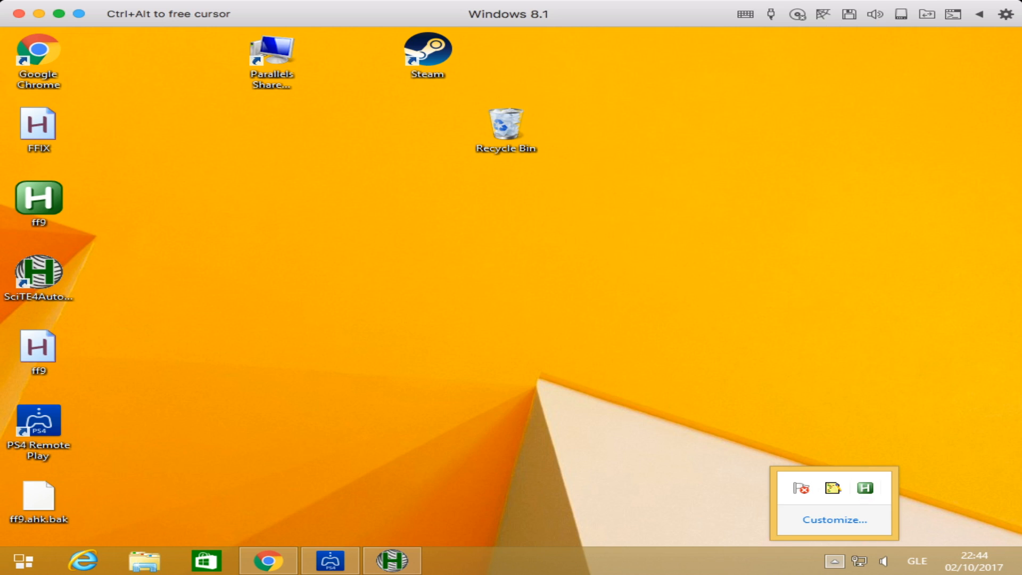
pyautogui.moveTo(865, 488)
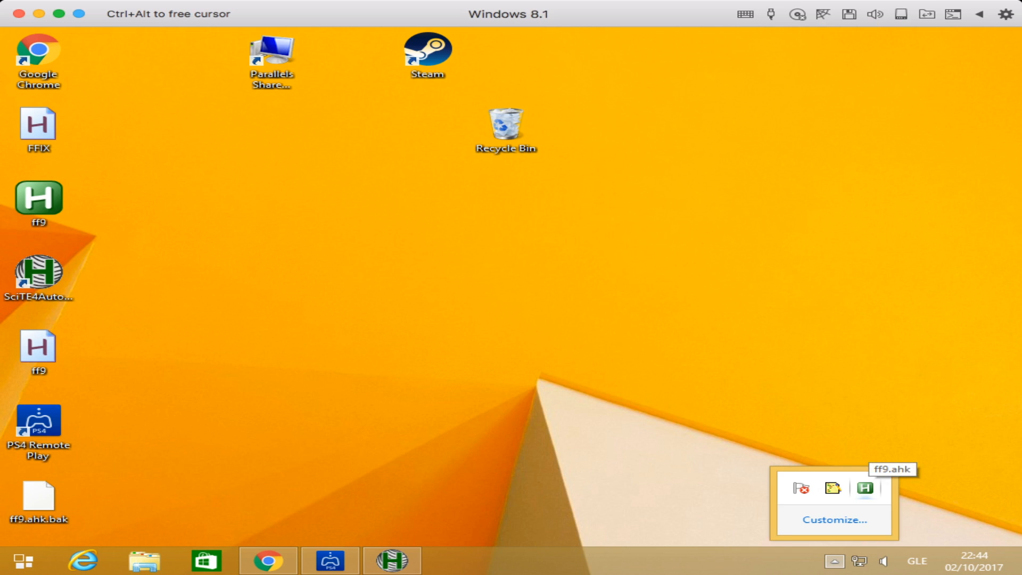
pyautogui.click(38, 271)
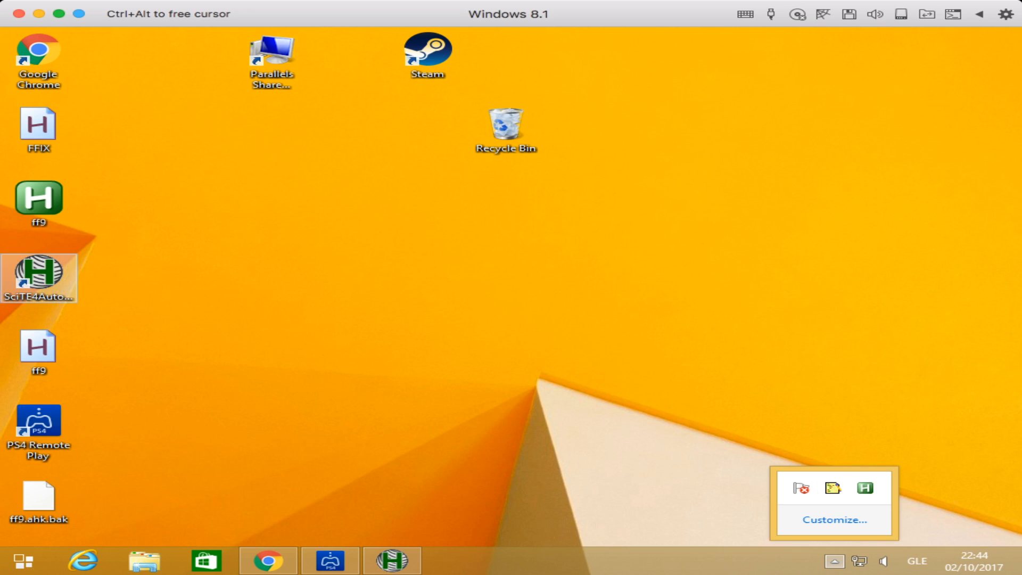
pyautogui.click(39, 352)
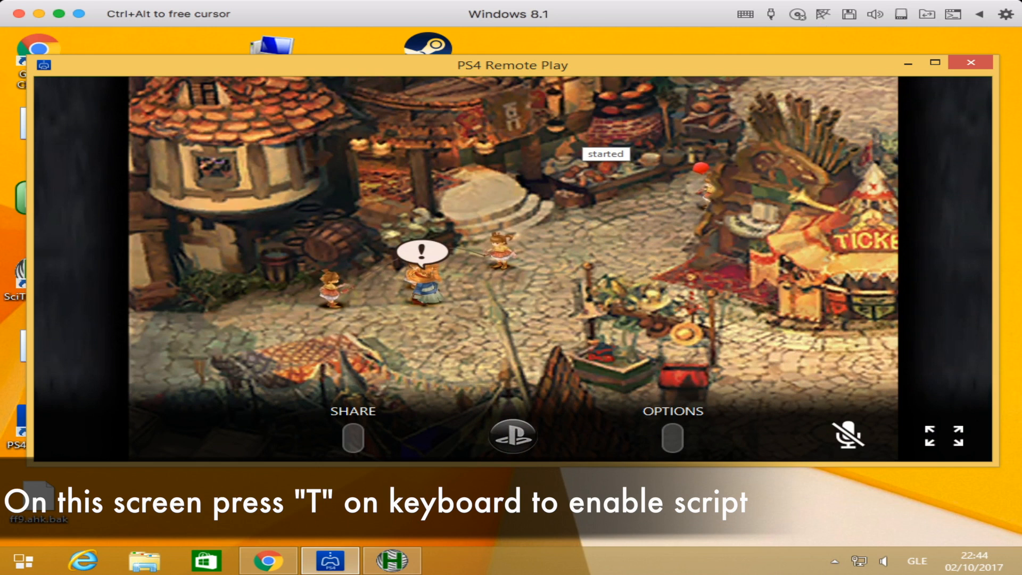
# Enable the jump-rope script over Remote Play so its counter reads 0 times
pyautogui.press('t')
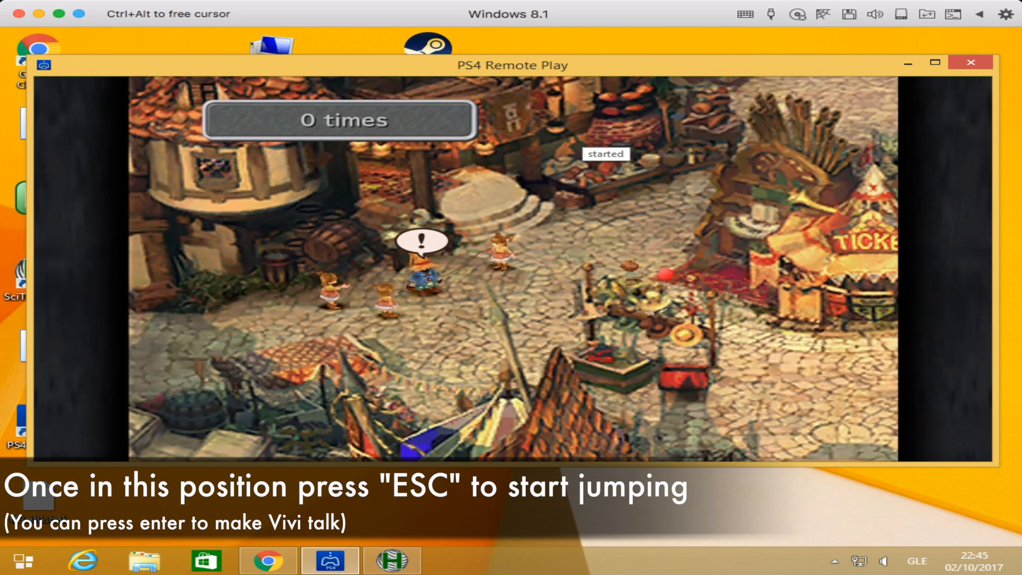
# Unpause the script so Vivi jumps automatically and the rope counter climbs
pyautogui.press('Escape')
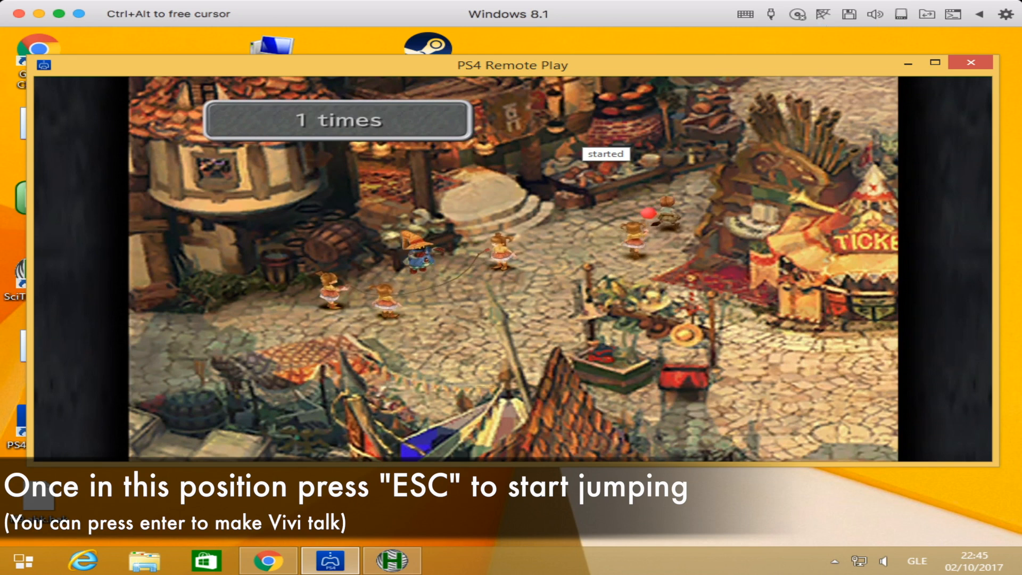
pyautogui.press('Escape')
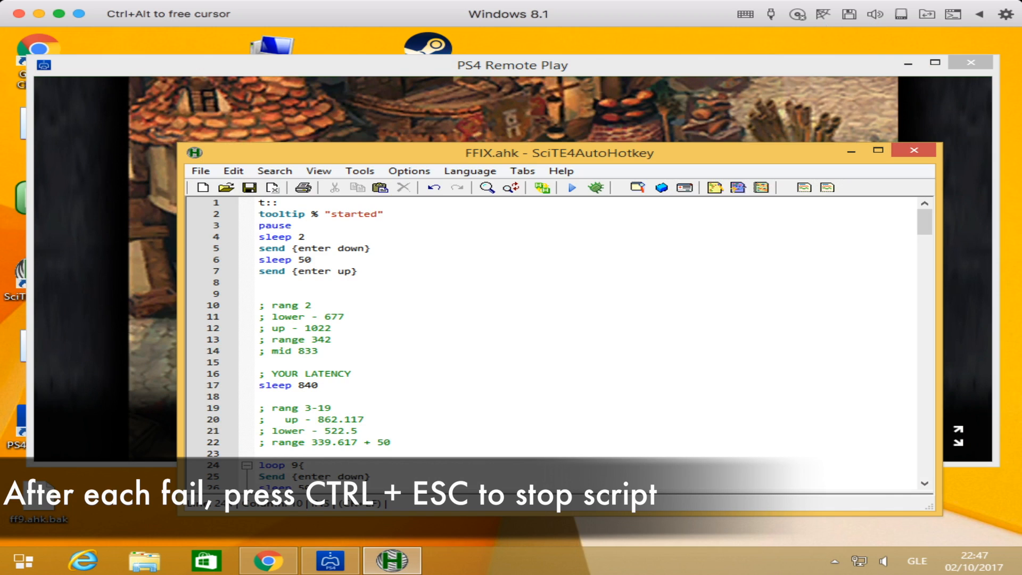
# Change line 17's sleep 840 to sleep 839 and save the FFIX script
pyautogui.click(296, 385)
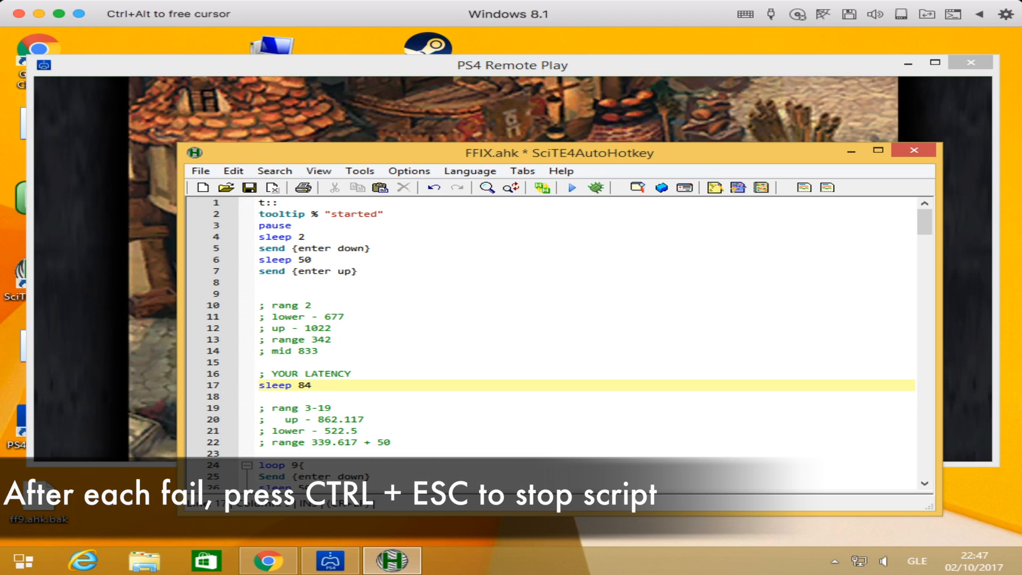
pyautogui.press('Backspace')
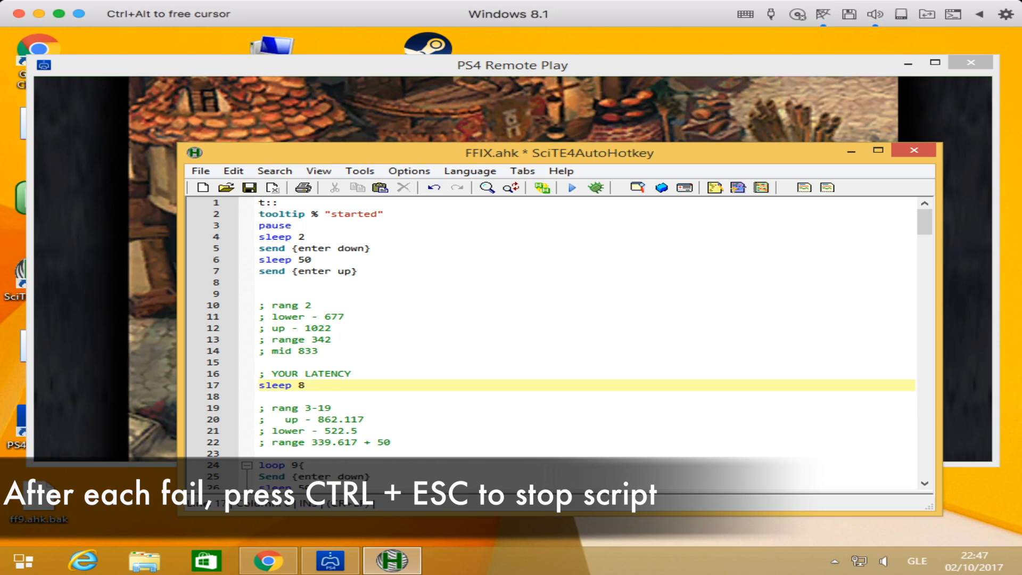
pyautogui.write('39')
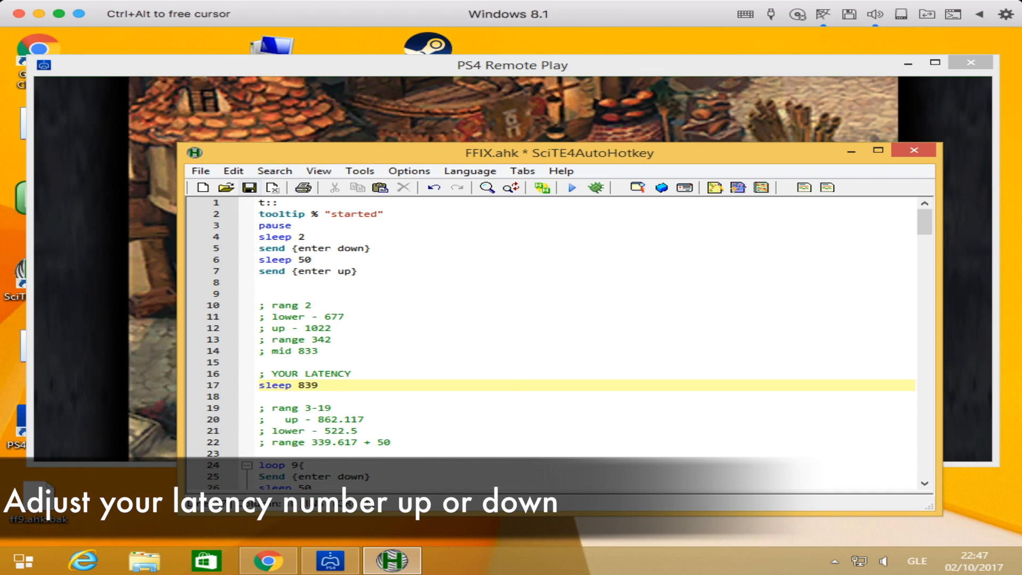
pyautogui.moveTo(250, 188)
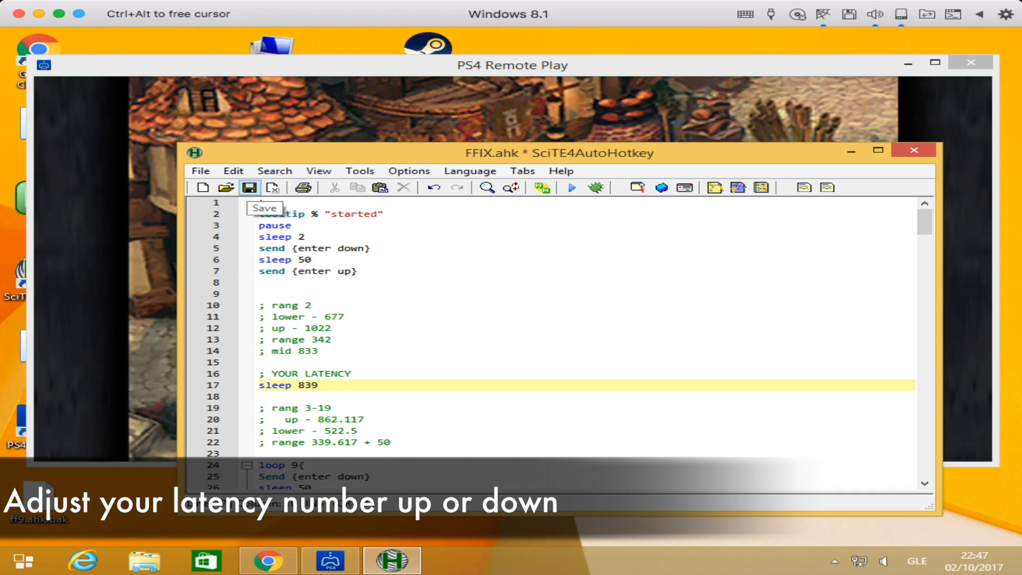
pyautogui.click(249, 188)
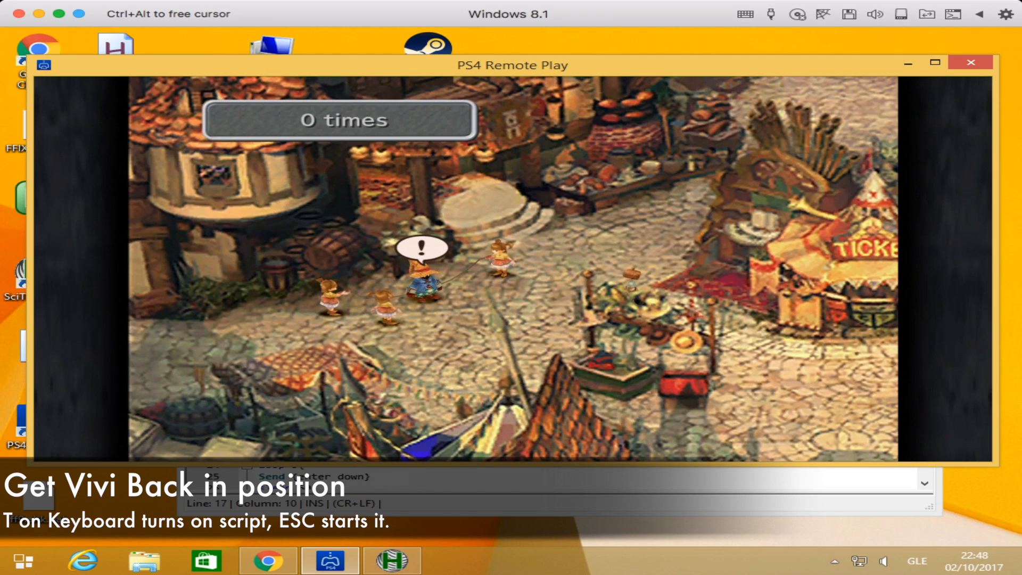
# Turn the updated script back on, showing 'started' with the counter at 0 times
pyautogui.press('Escape')
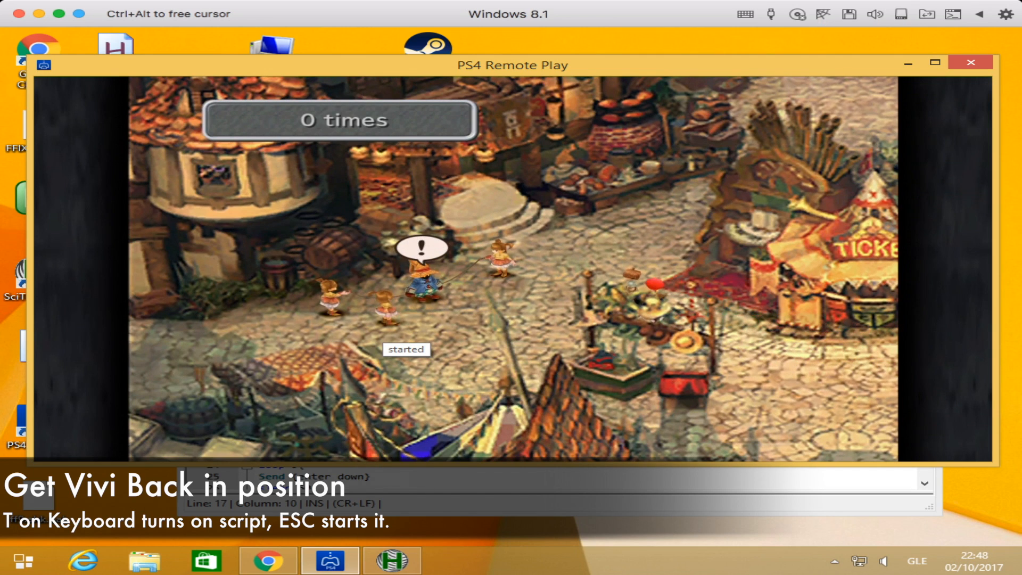